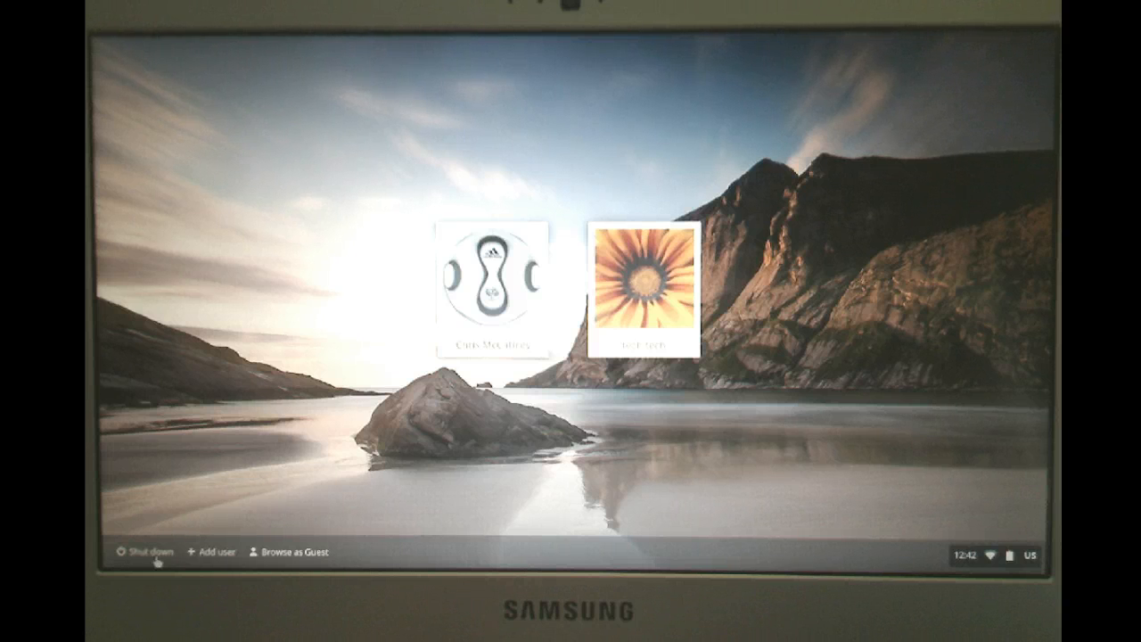
{"action": "mouse_move", "coordinate": [205, 556]}
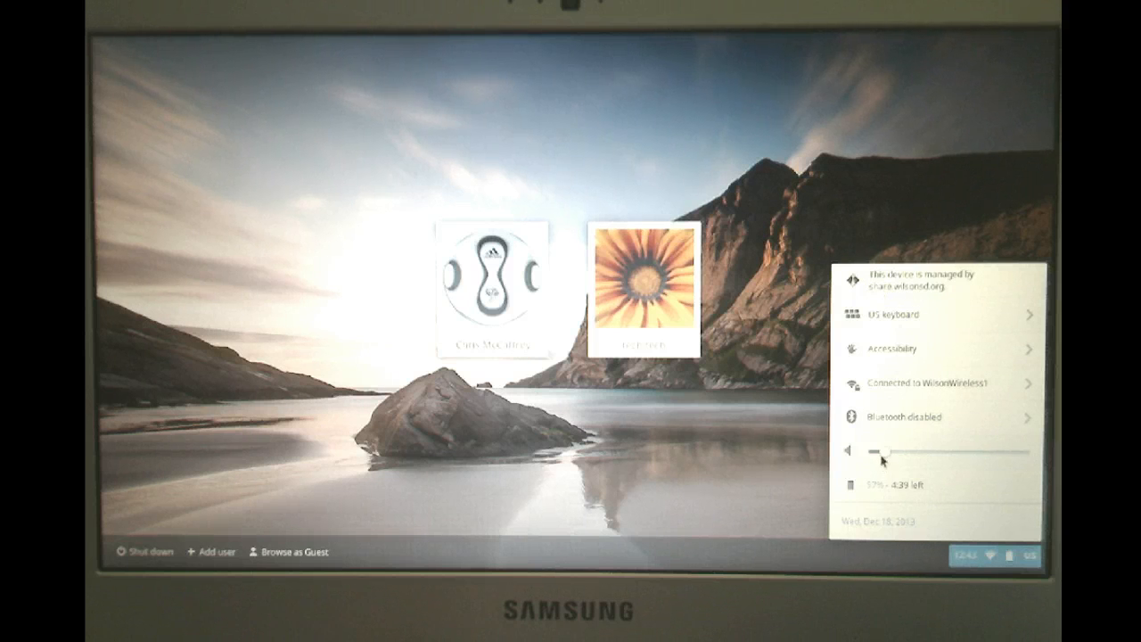
{"action": "mouse_move", "coordinate": [727, 478]}
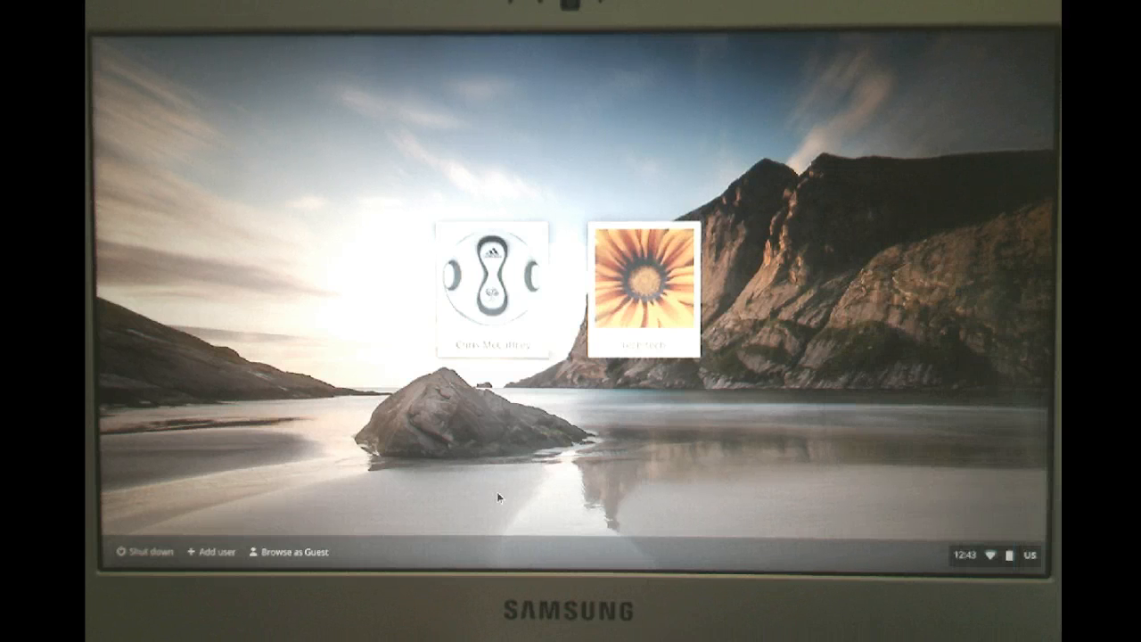
{"action": "mouse_move", "coordinate": [234, 538]}
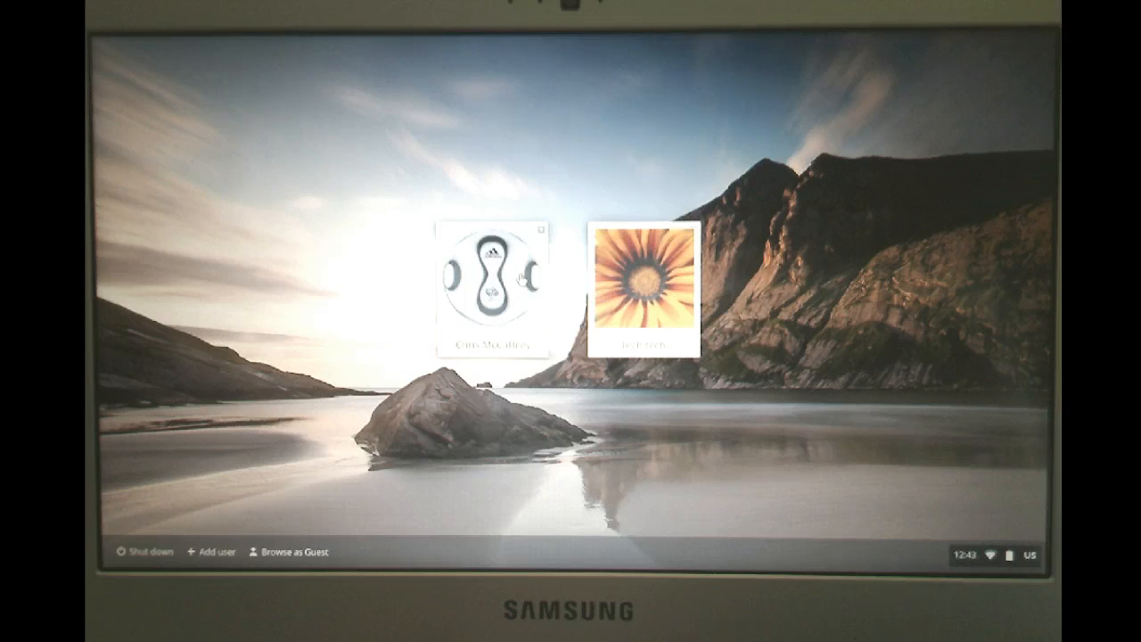
{"action": "left_click", "coordinate": [542, 232]}
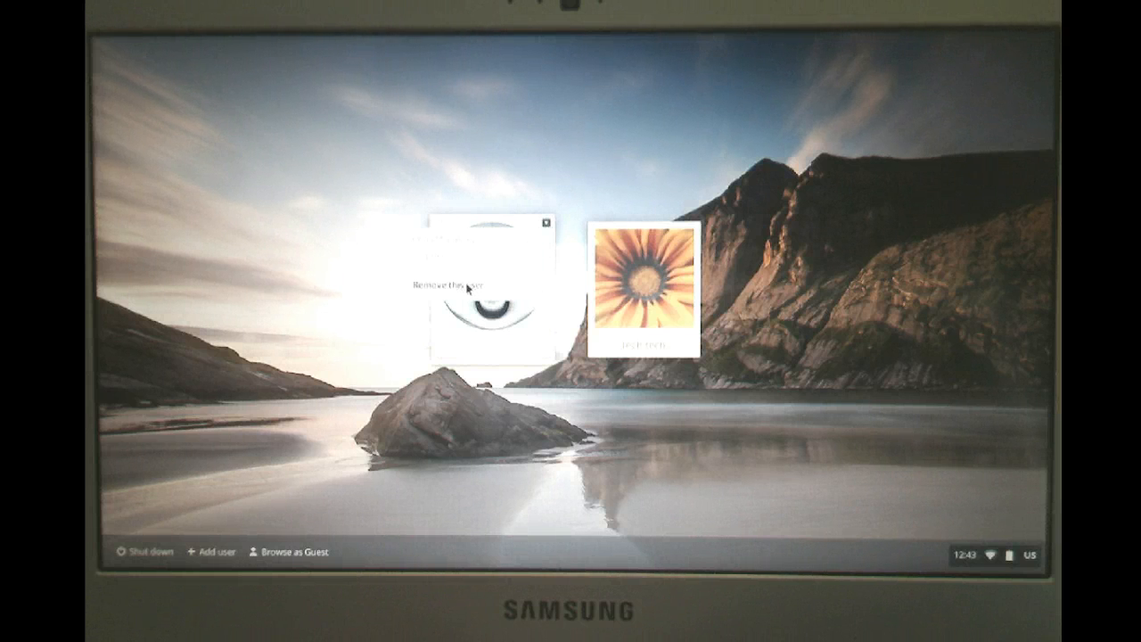
{"action": "mouse_move", "coordinate": [350, 304]}
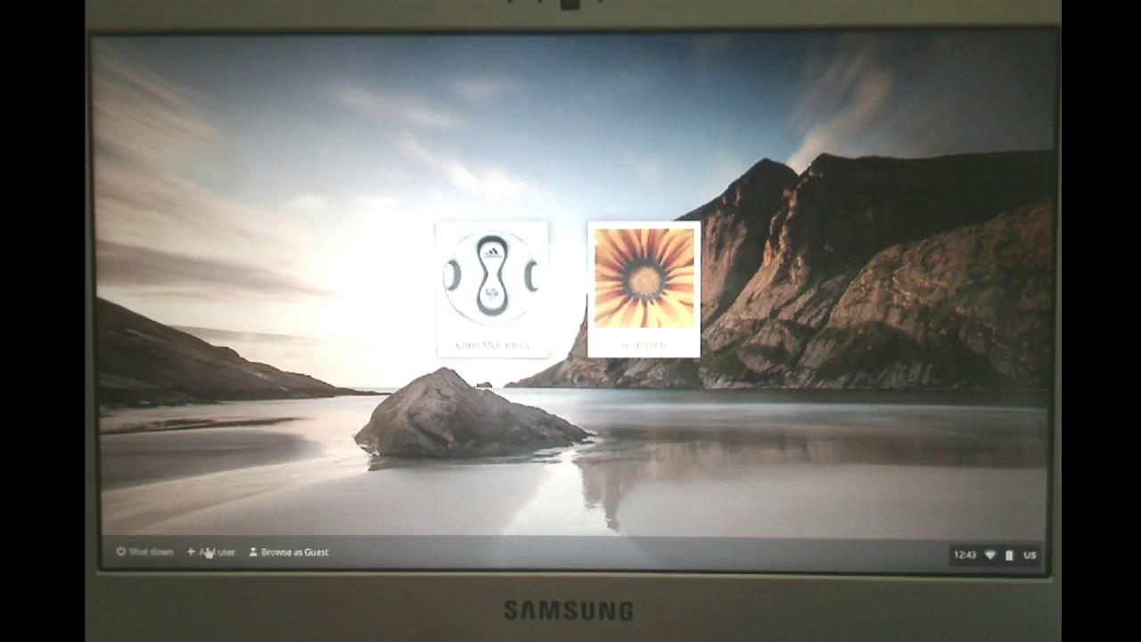
{"action": "left_click", "coordinate": [214, 553]}
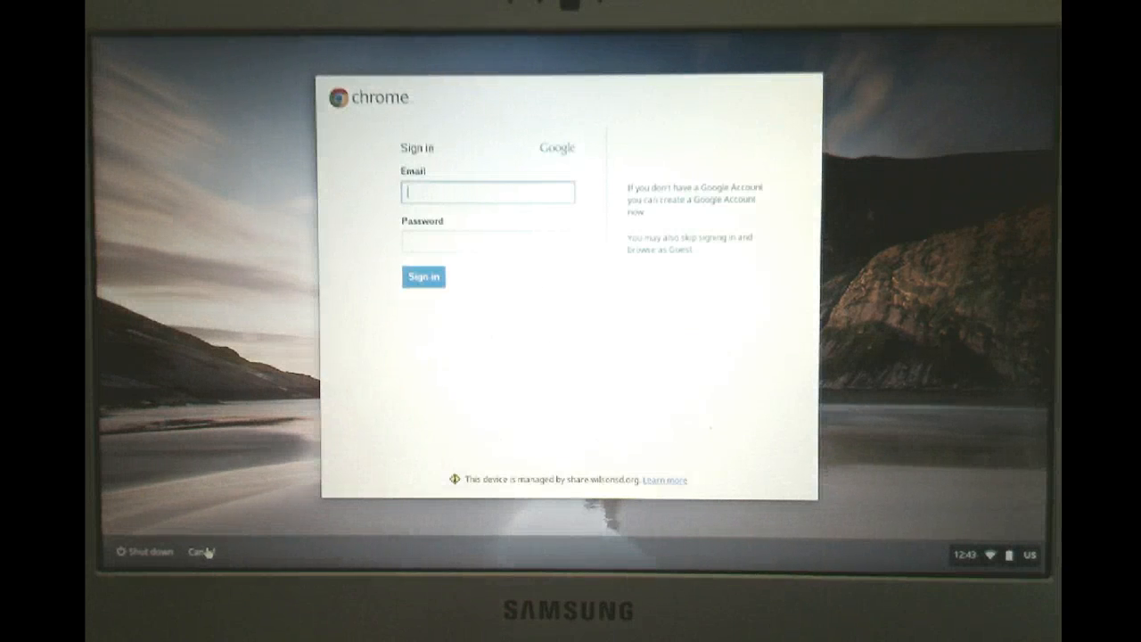
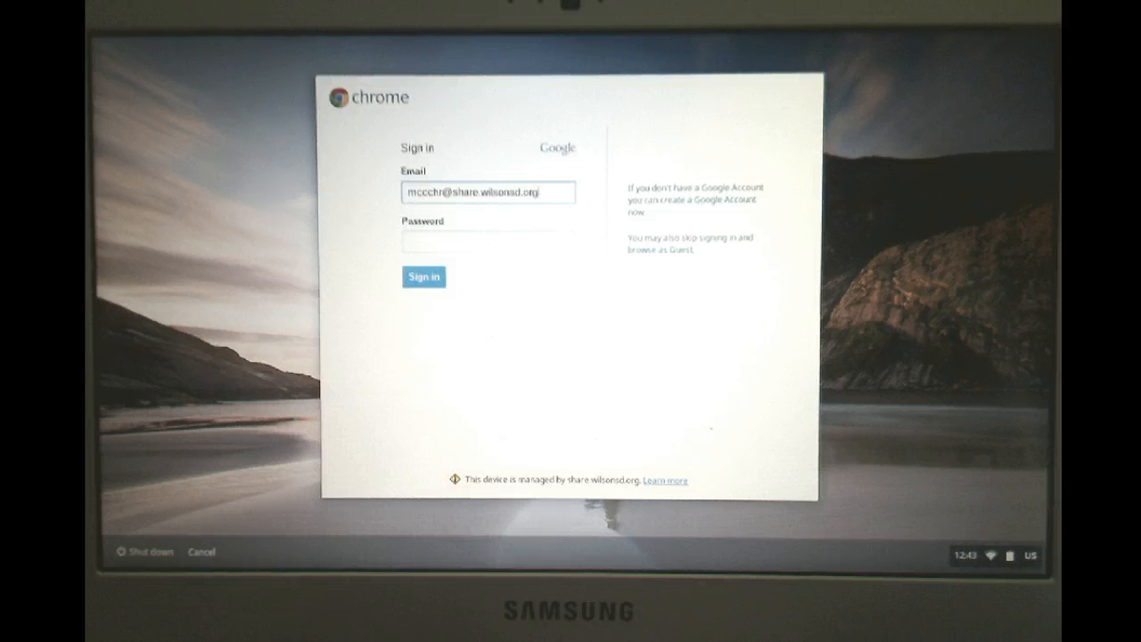
{"action": "type", "text": "password"}
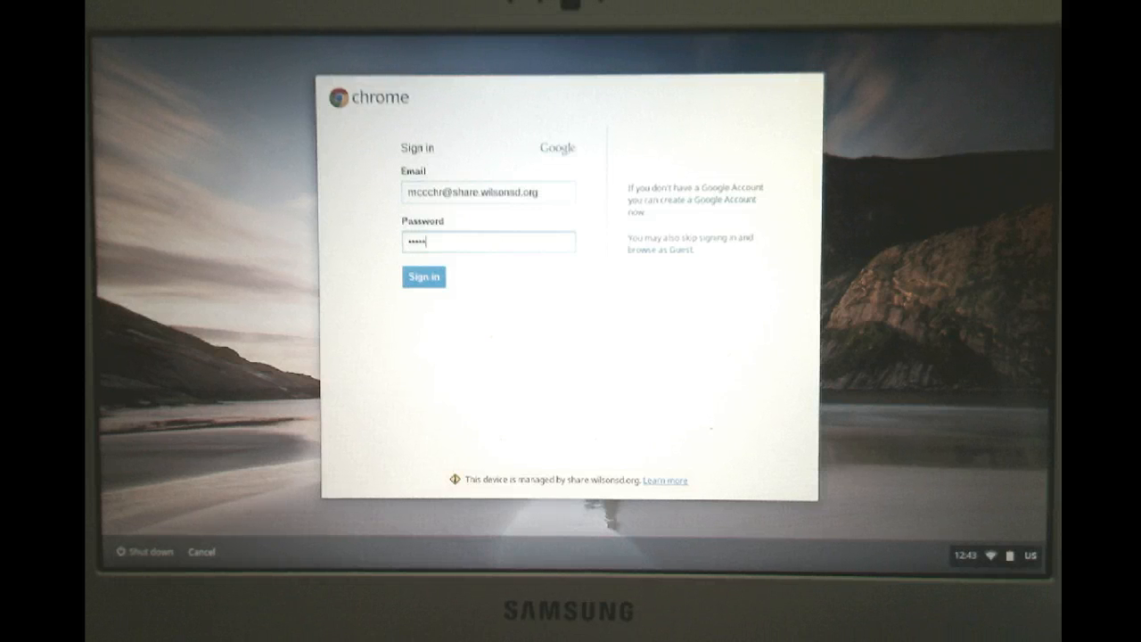
{"action": "type", "text": "password"}
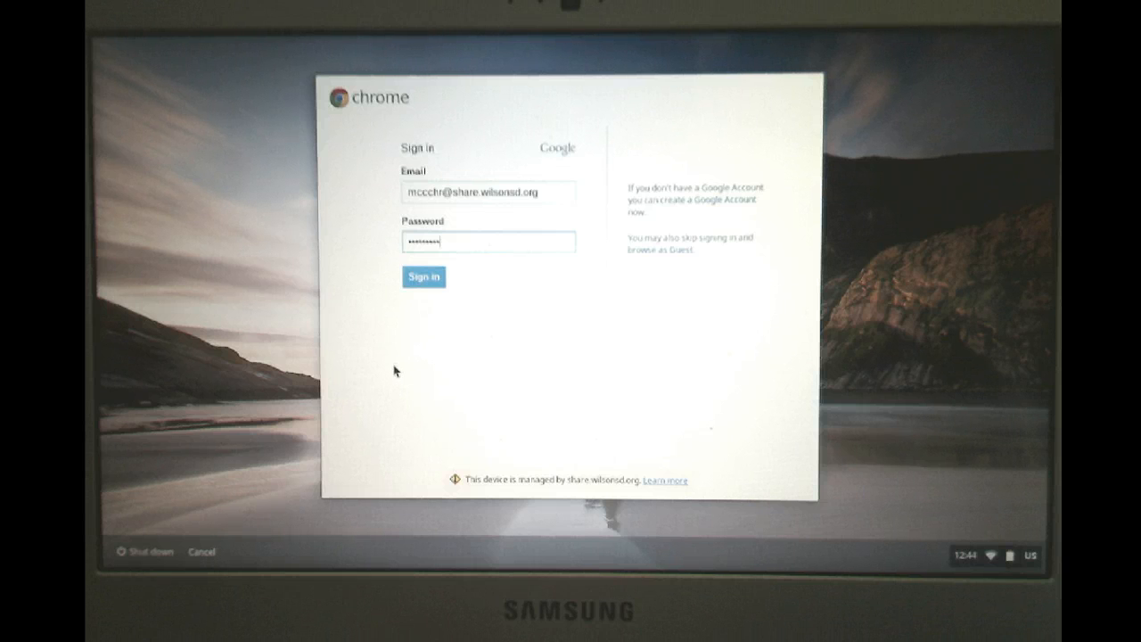
{"action": "mouse_move", "coordinate": [588, 496]}
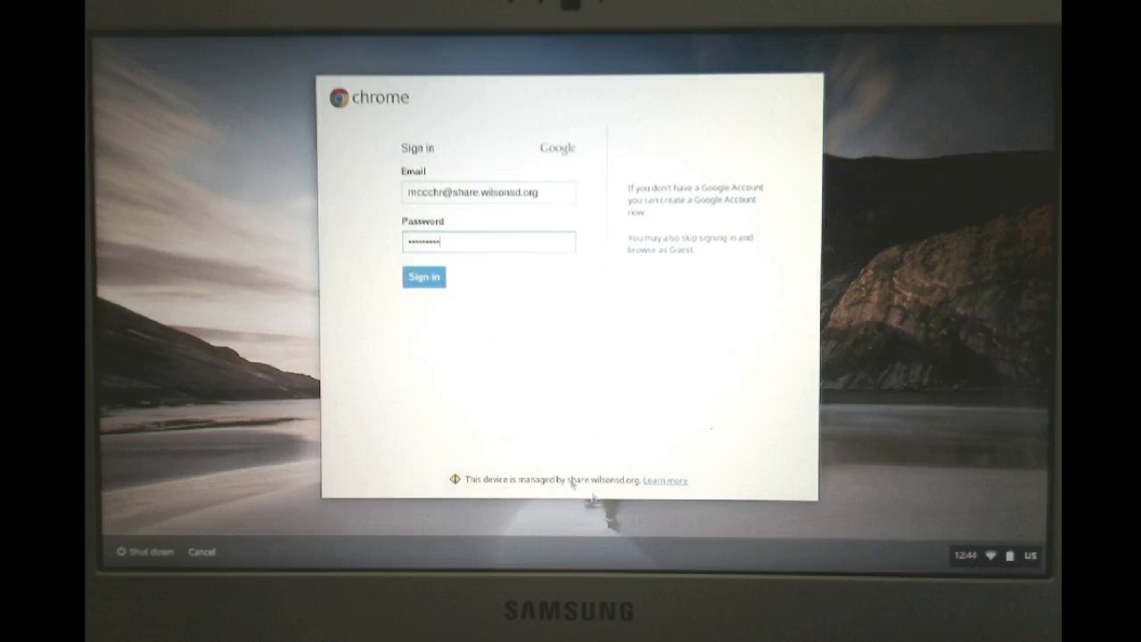
{"action": "left_click", "coordinate": [424, 277]}
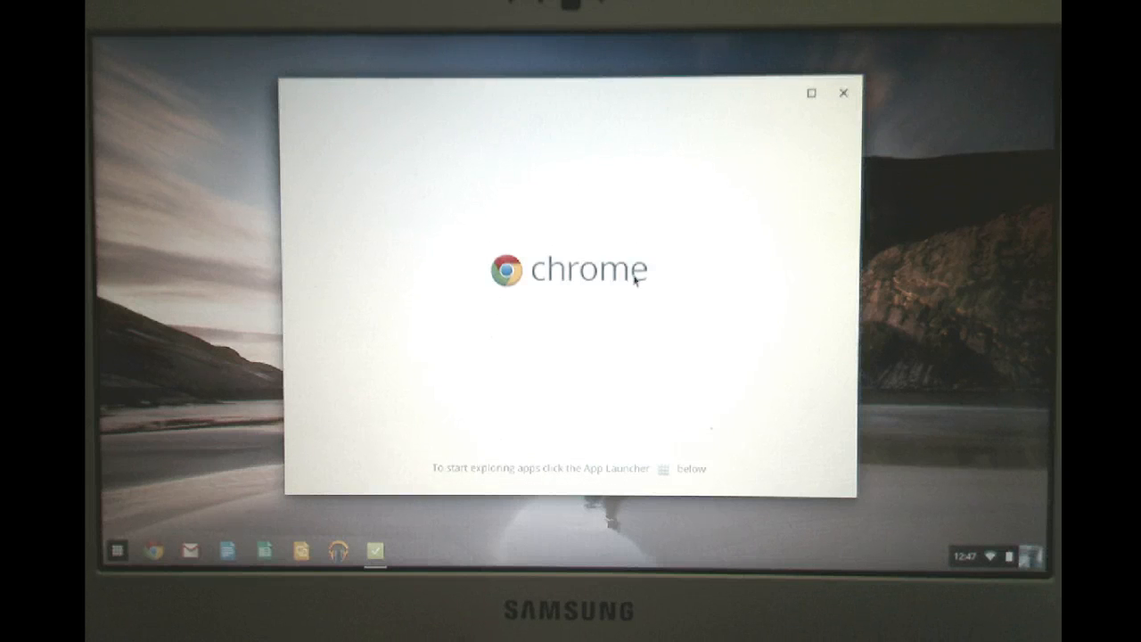
{"action": "mouse_move", "coordinate": [802, 143]}
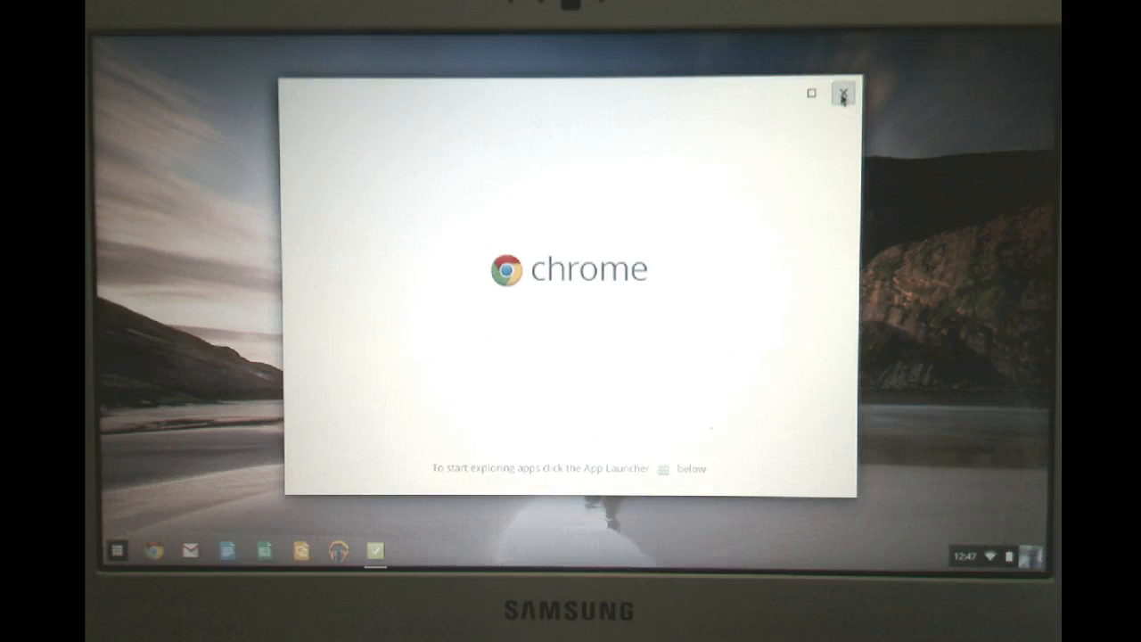
- Close the Chrome welcome window to clear the desktop
{"action": "left_click", "coordinate": [841, 93]}
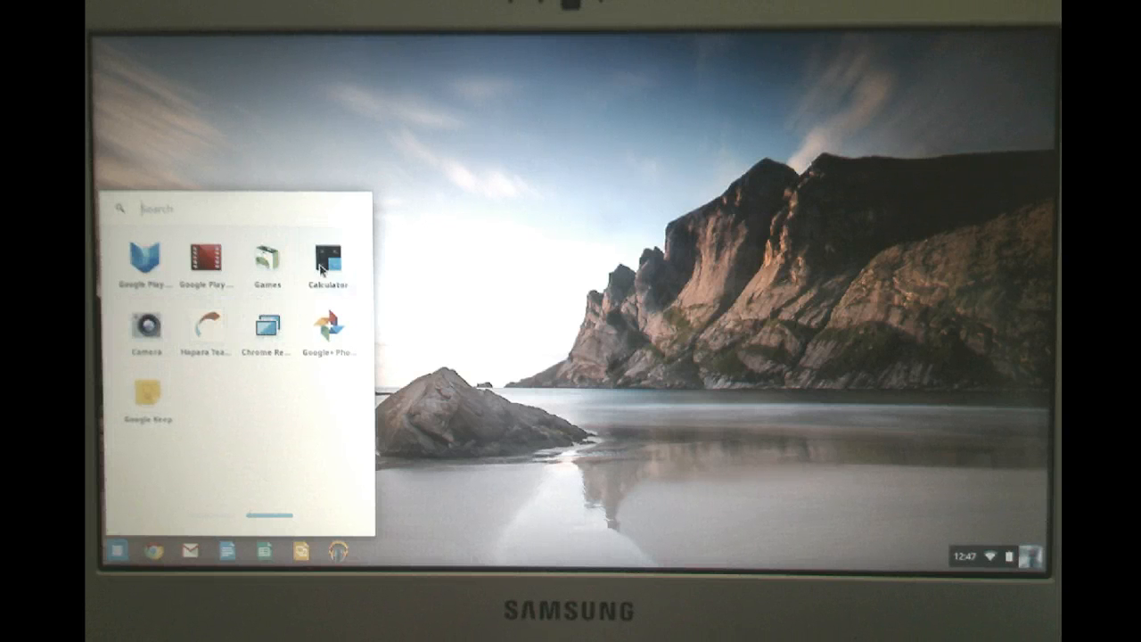
- Launch the Calculator app from the App Launcher
{"action": "left_click", "coordinate": [328, 259]}
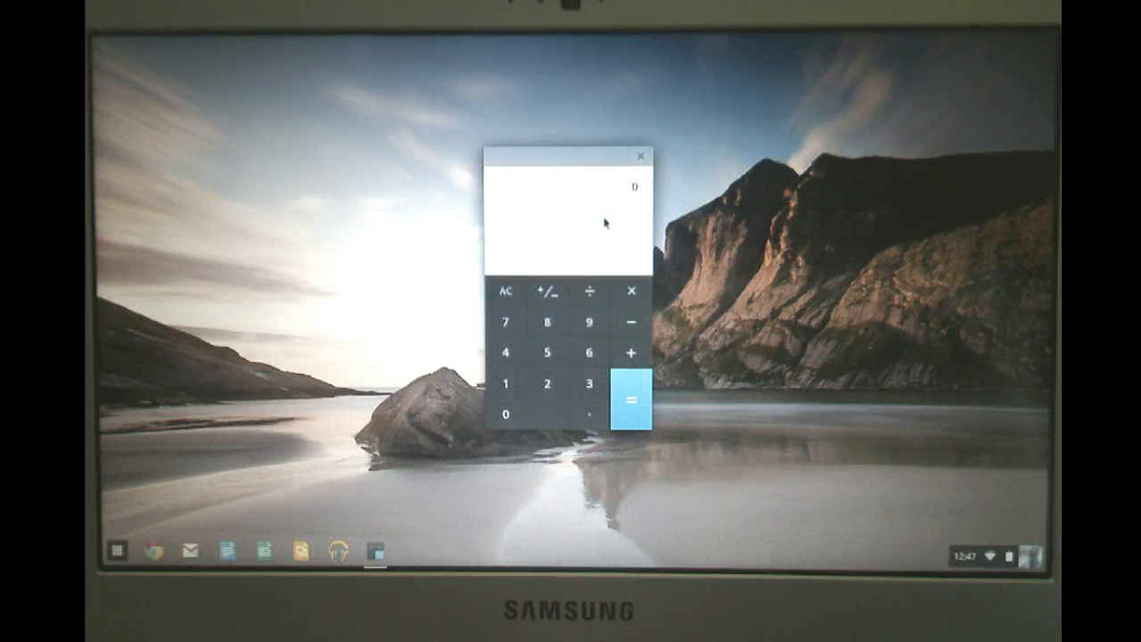
{"action": "left_click", "coordinate": [640, 155]}
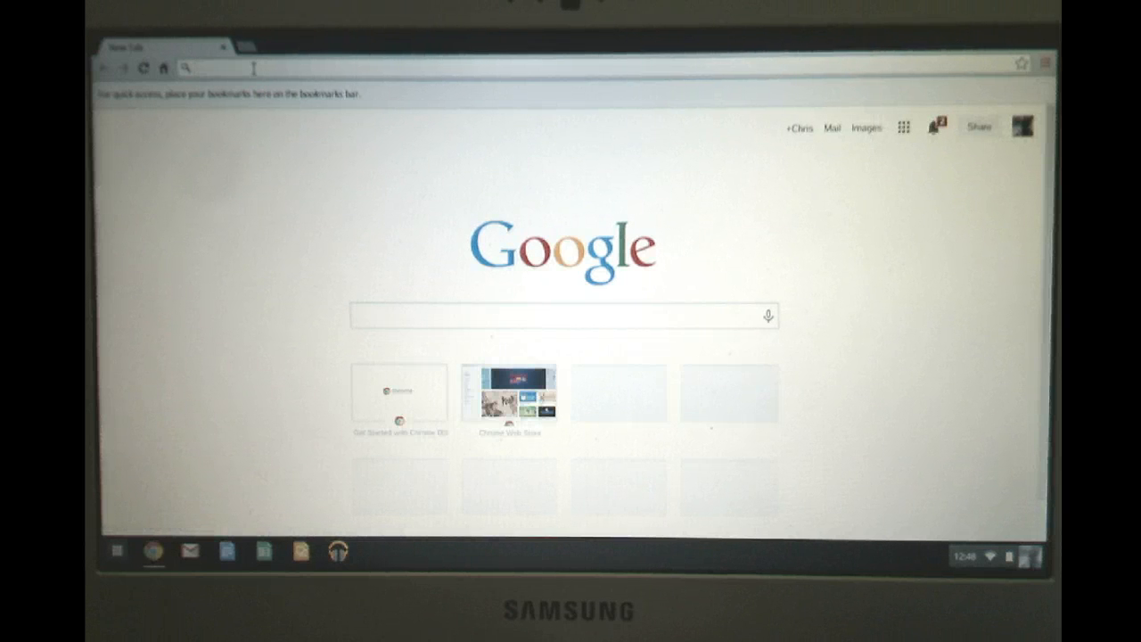
{"action": "type", "text": "www.bing.com"}
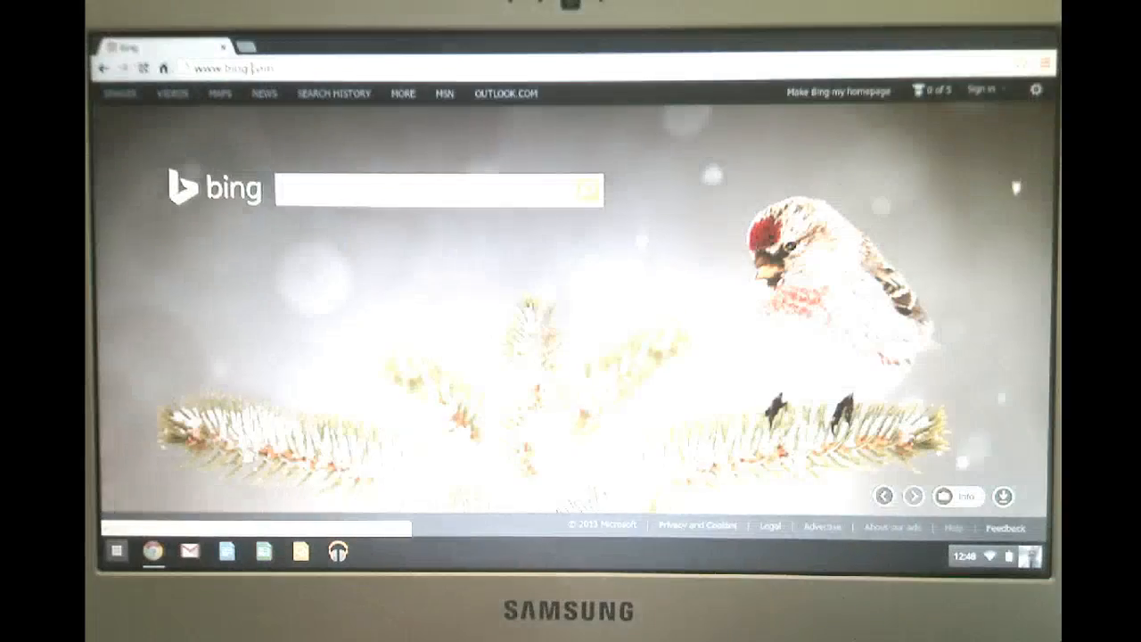
{"action": "type", "text": "mail"}
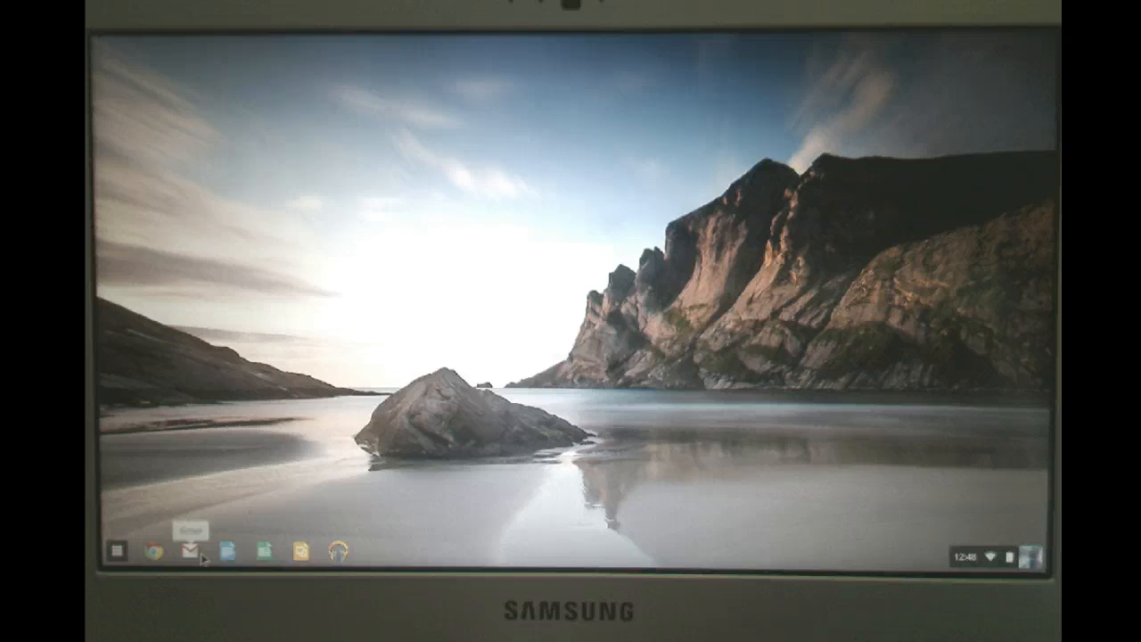
- Show the full list of installed apps from the shelf
{"action": "left_click", "coordinate": [187, 552]}
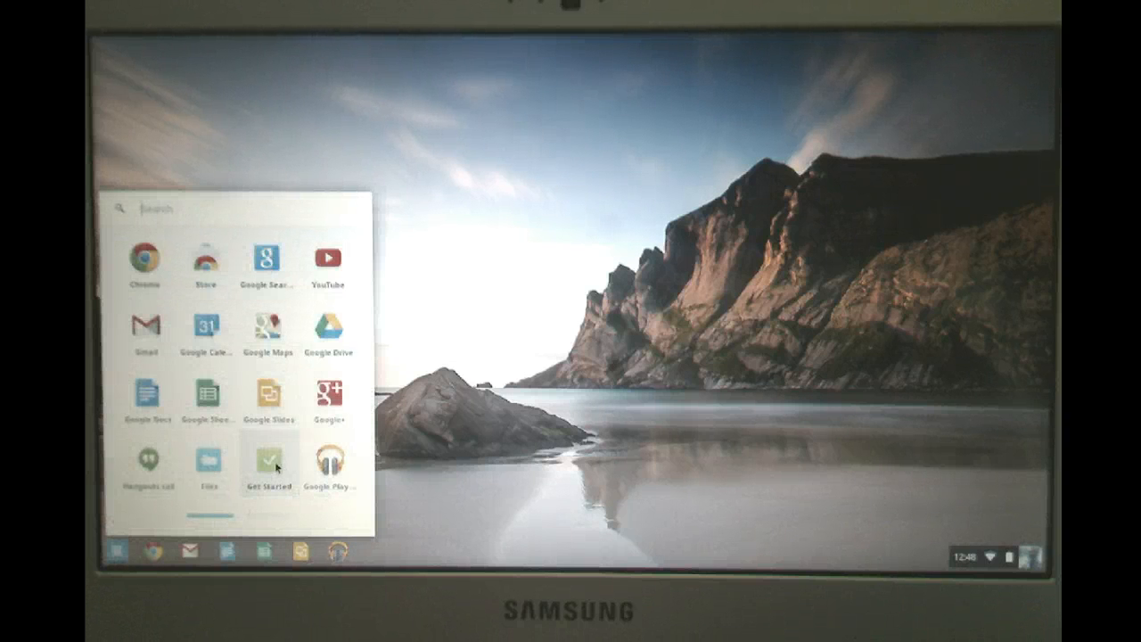
- Launch the Get Started guide and scroll its tips on adding apps, offline work and touchpads
{"action": "left_click", "coordinate": [145, 267]}
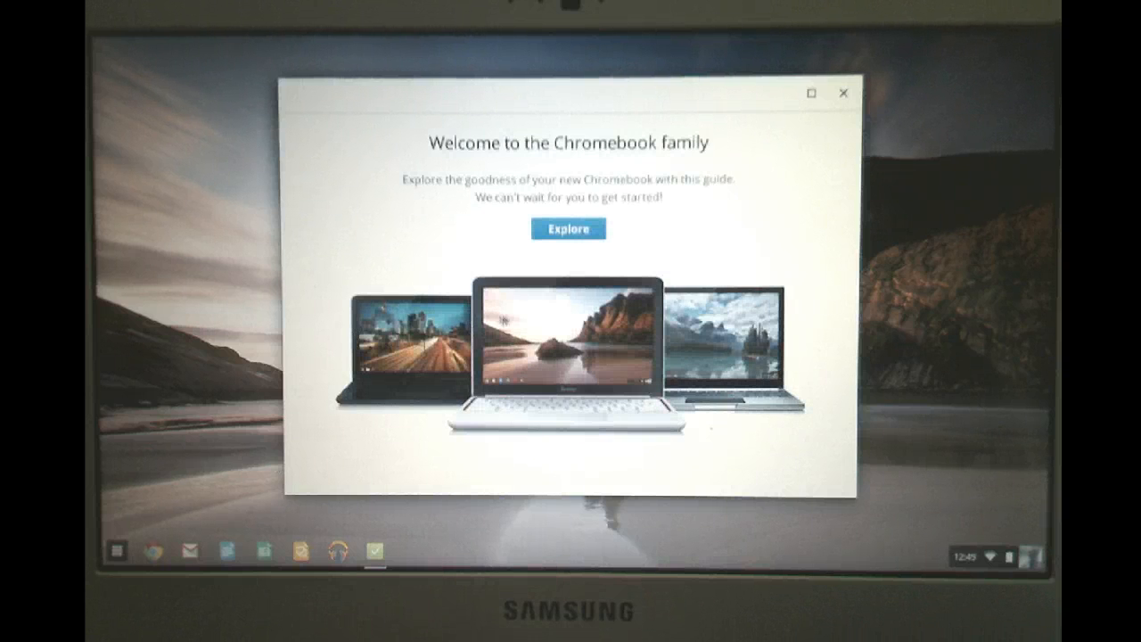
{"action": "left_click", "coordinate": [567, 229]}
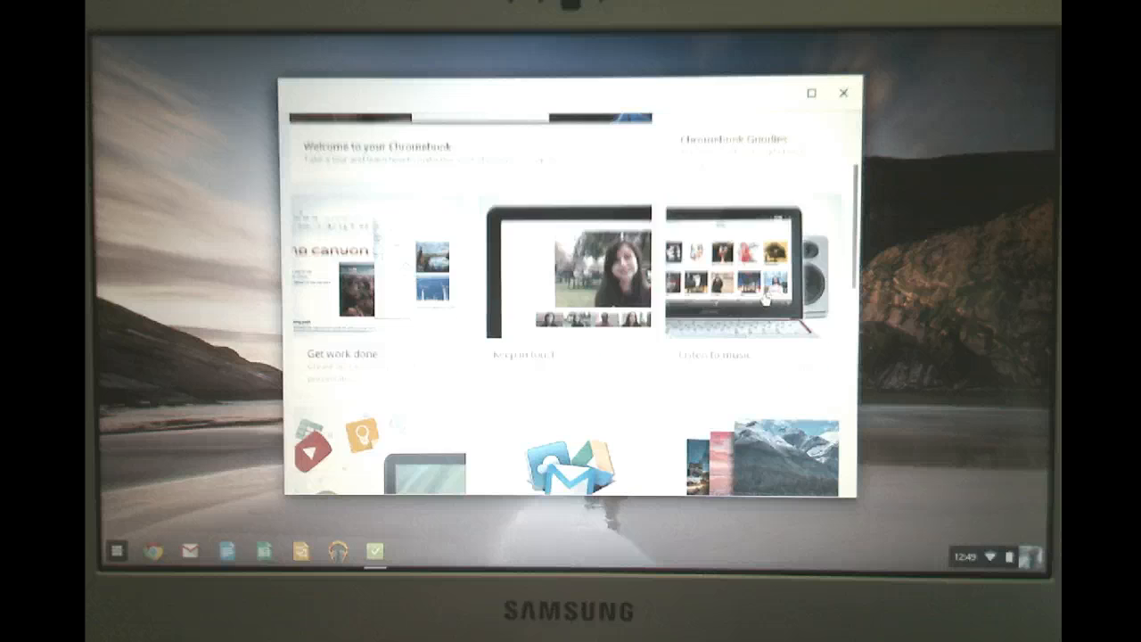
{"action": "scroll", "scroll_direction": "down", "scroll_amount": 3}
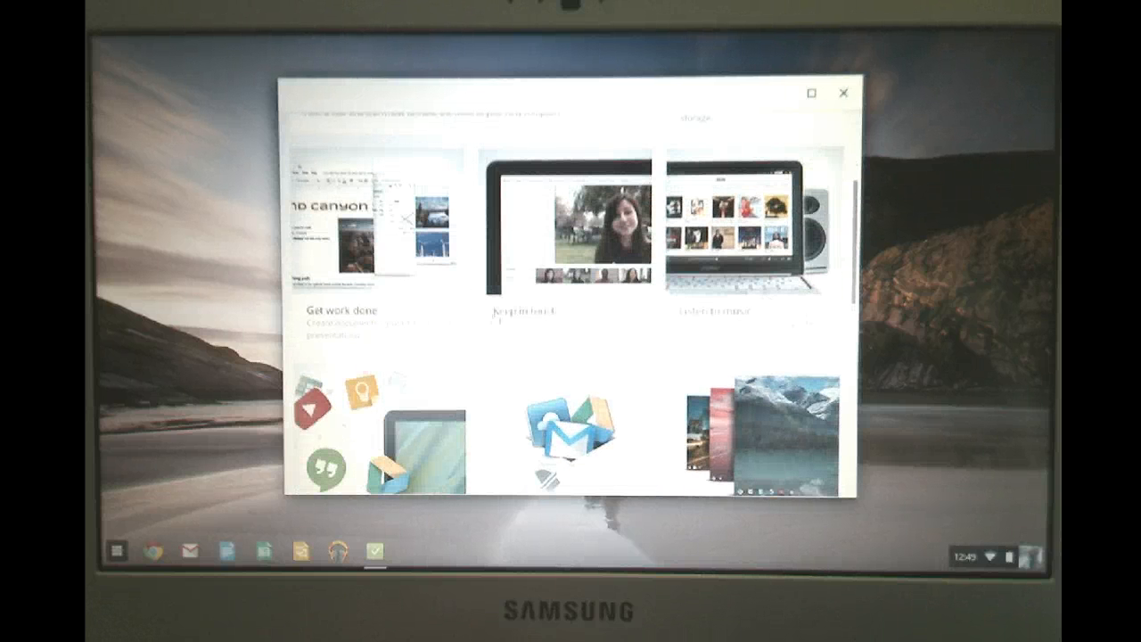
{"action": "scroll", "scroll_direction": "down", "scroll_amount": 3}
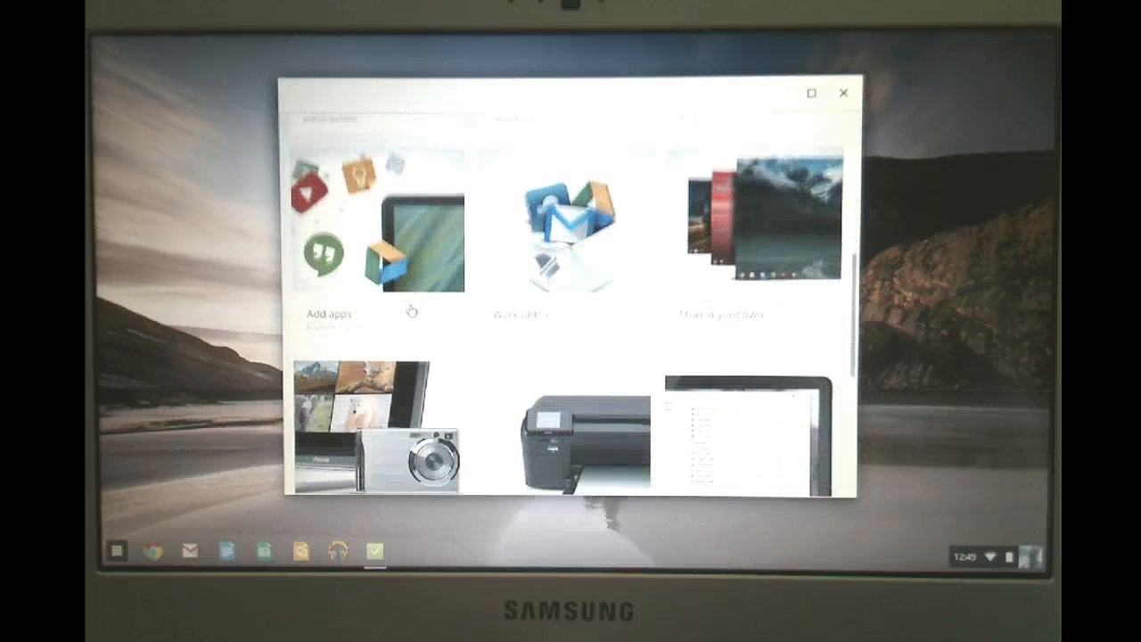
{"action": "scroll", "scroll_direction": "down", "scroll_amount": 3}
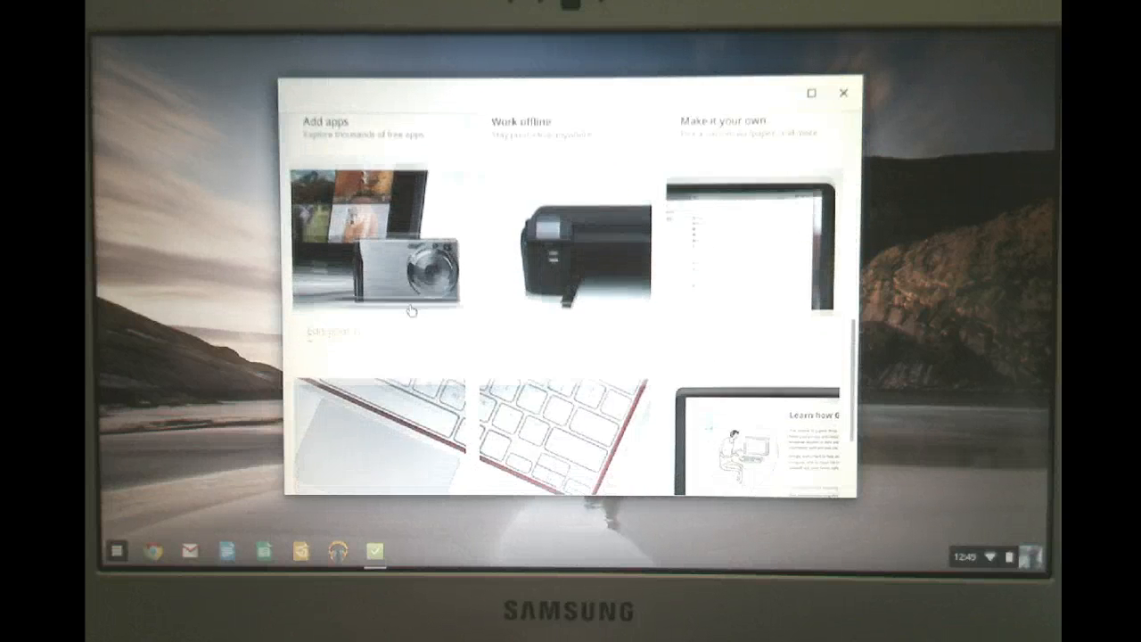
{"action": "scroll", "scroll_direction": "down", "scroll_amount": 3}
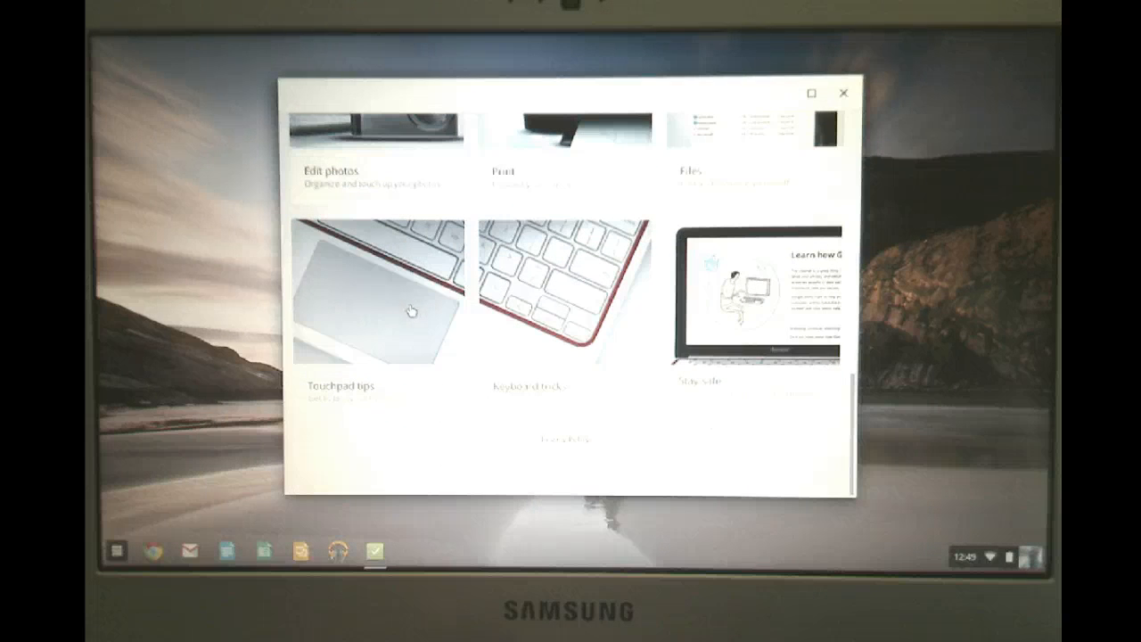
{"action": "mouse_move", "coordinate": [349, 354]}
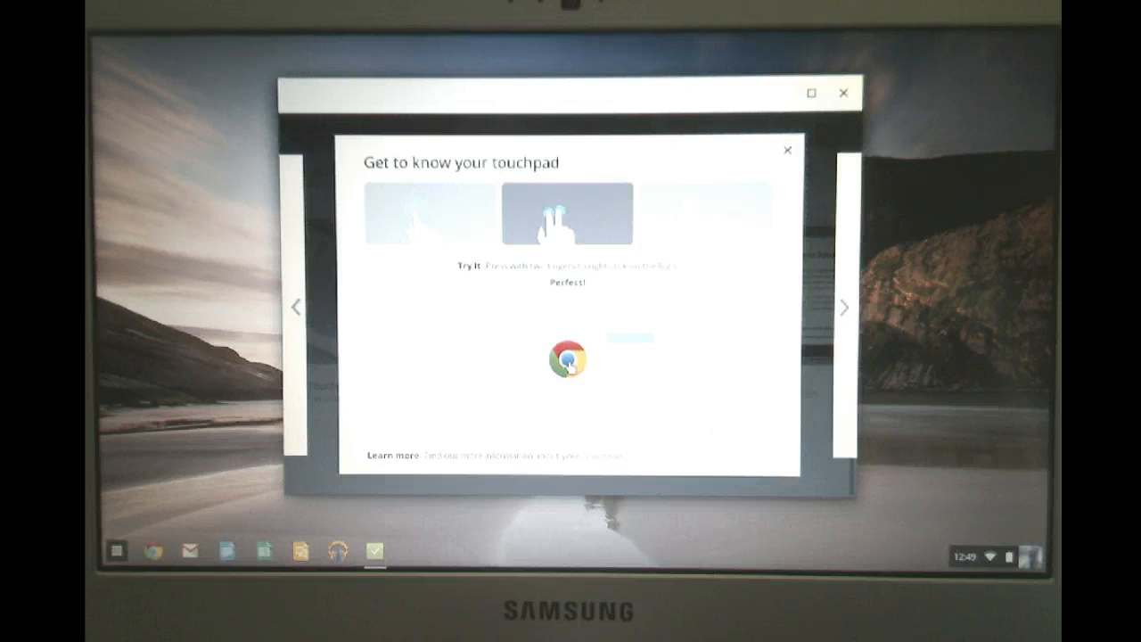
- Move forward two gesture steps in the 'Get to know your touchpad' tutorial
{"action": "left_click", "coordinate": [844, 307]}
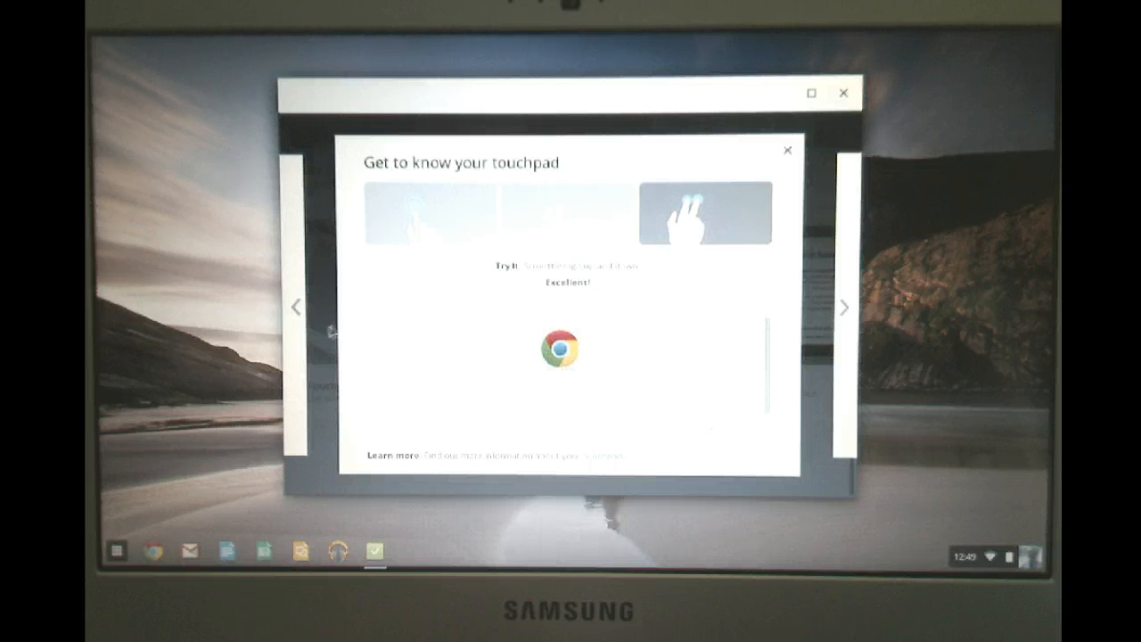
{"action": "left_click", "coordinate": [843, 307]}
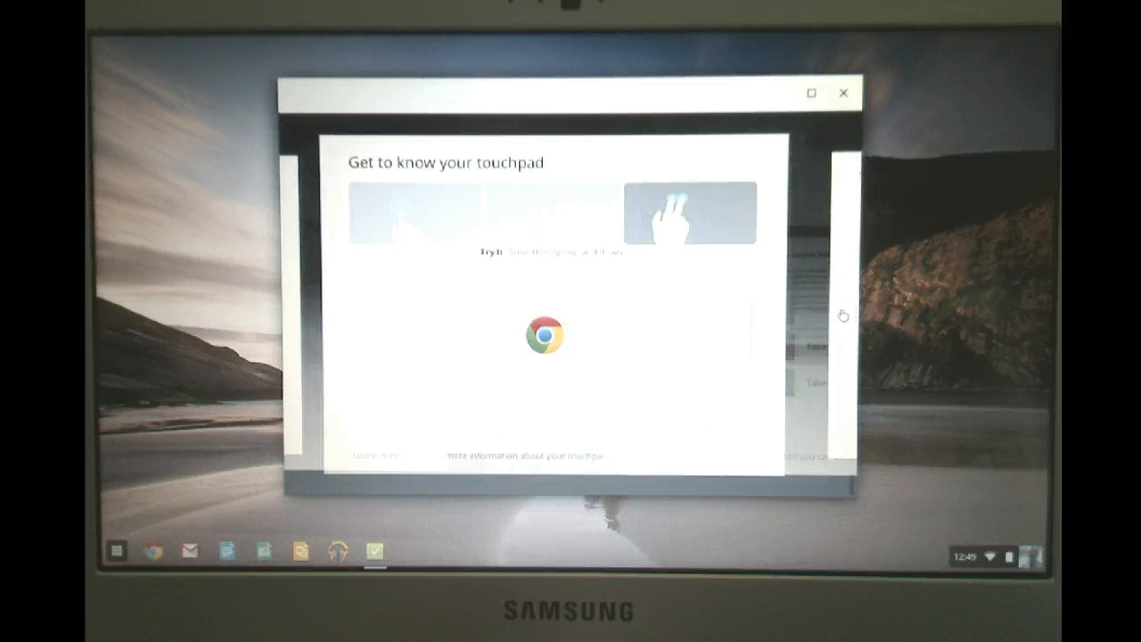
{"action": "left_click", "coordinate": [843, 306]}
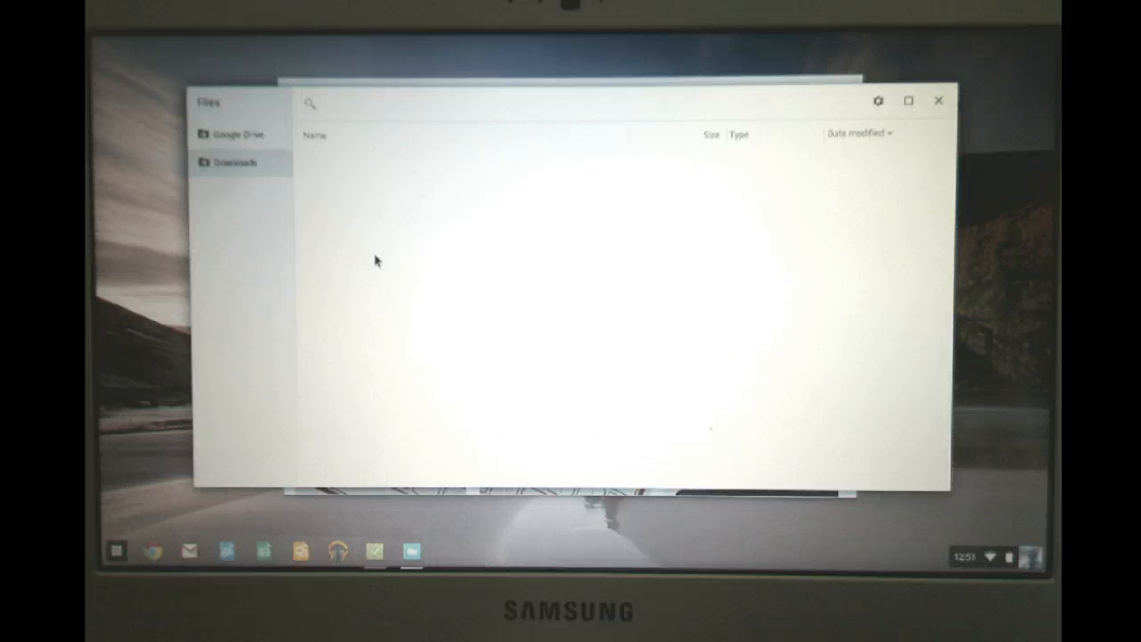
{"action": "mouse_move", "coordinate": [332, 207]}
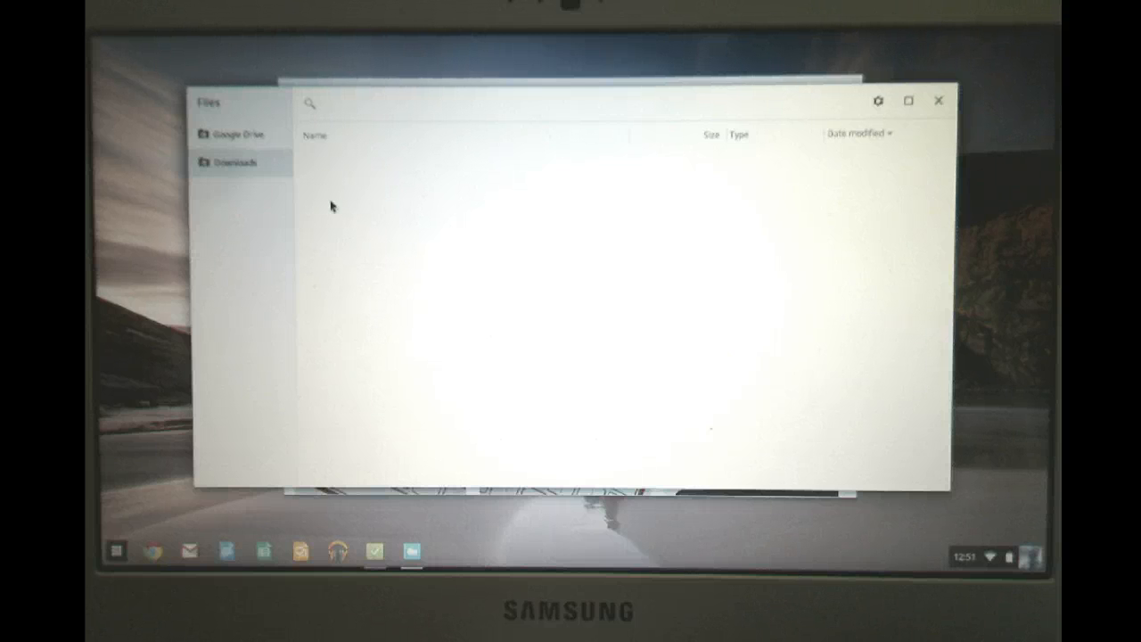
{"action": "mouse_move", "coordinate": [233, 132]}
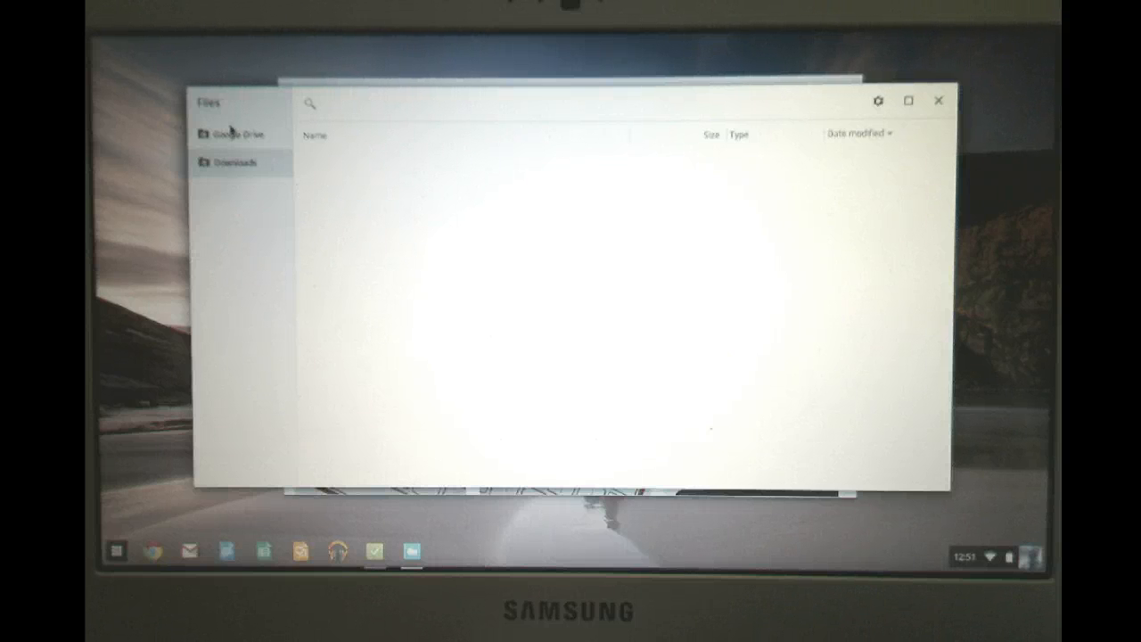
- Select Google Drive in the Files sidebar to look over its contents
{"action": "left_click", "coordinate": [236, 134]}
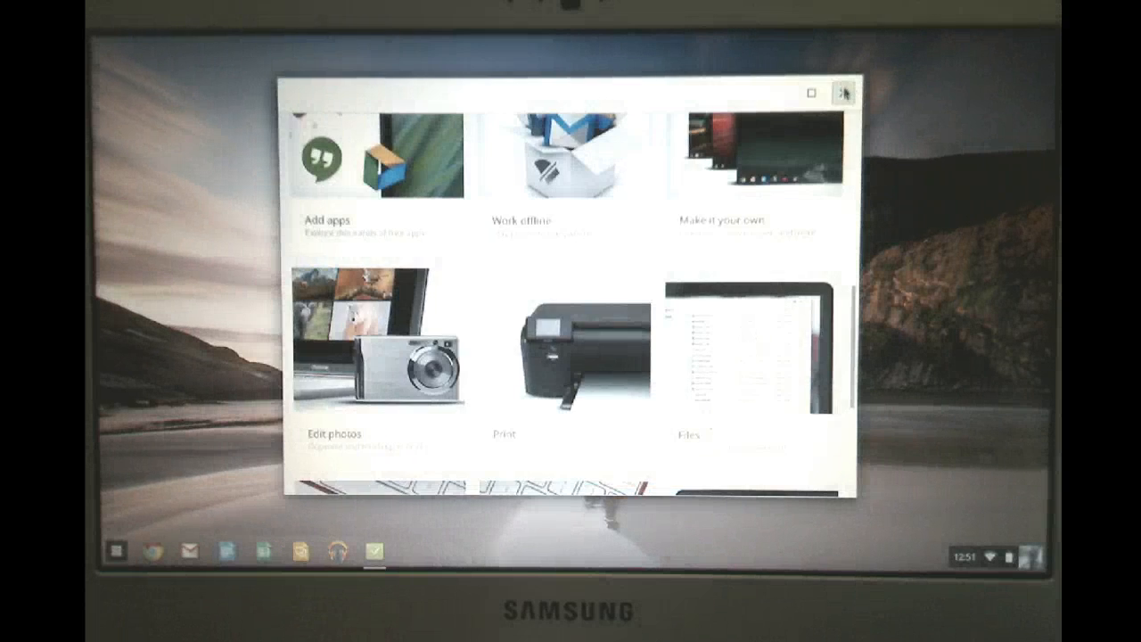
- Close Get Started and load drive.google in Chrome, scrolling the My Drive file list
{"action": "left_click", "coordinate": [835, 94]}
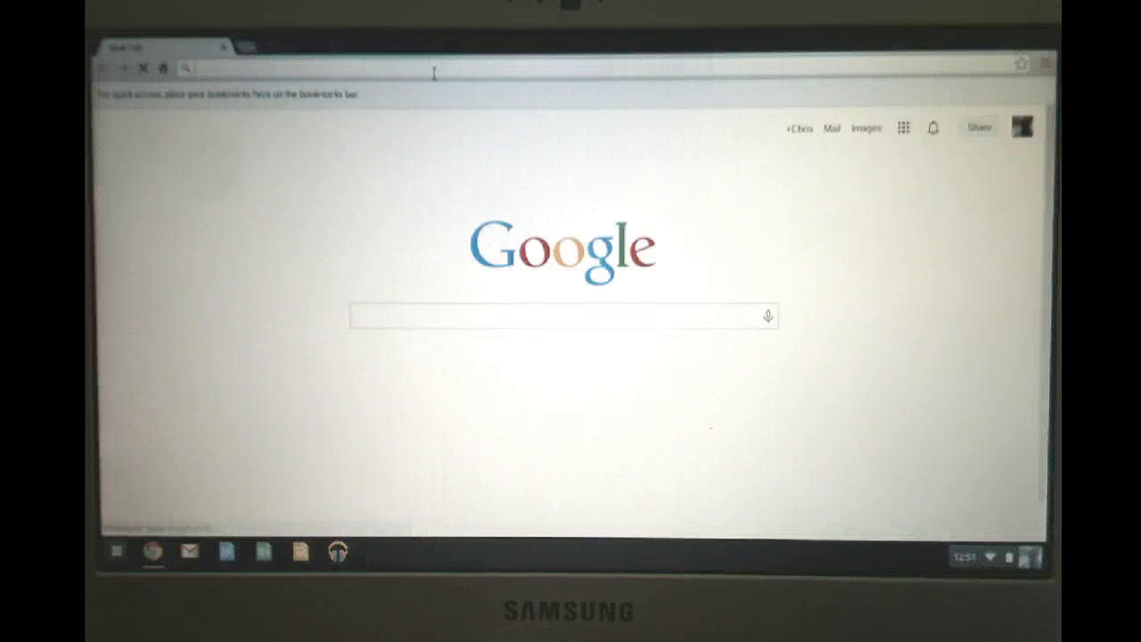
{"action": "type", "text": "drive.google.com/a/share.wilsonsd.org/#"}
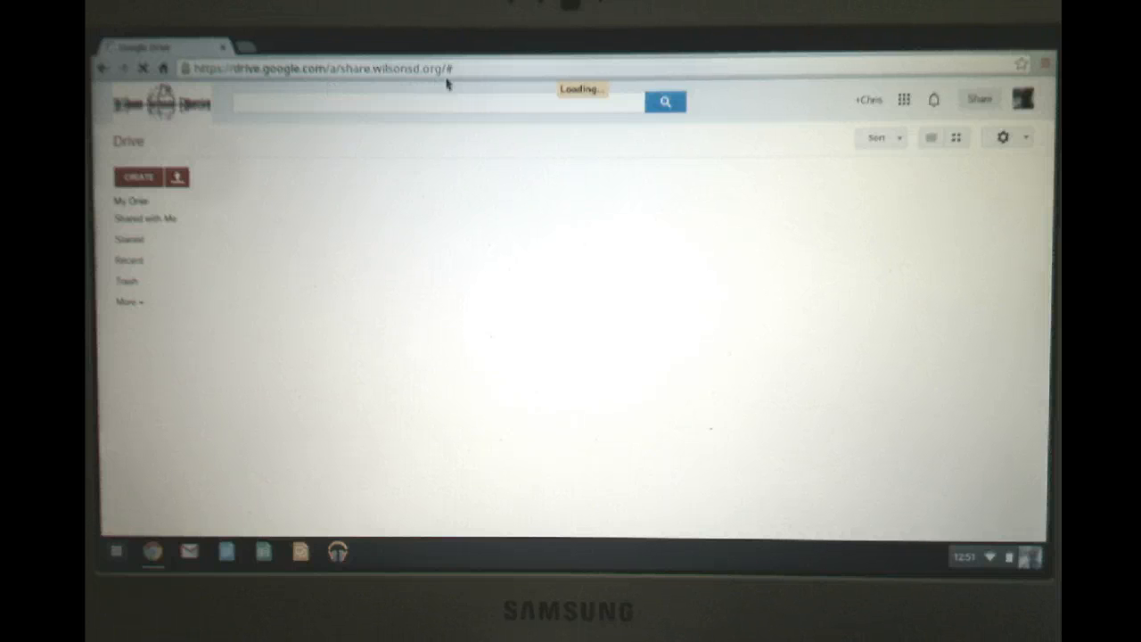
{"action": "left_click", "coordinate": [131, 199]}
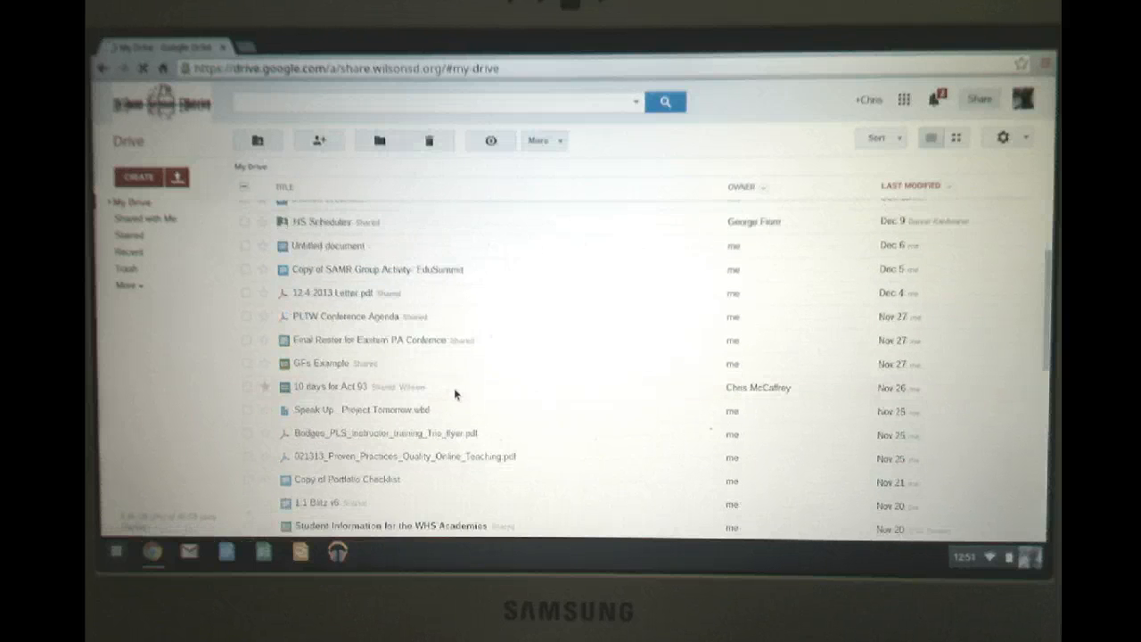
{"action": "scroll", "scroll_direction": "down", "scroll_amount": 3}
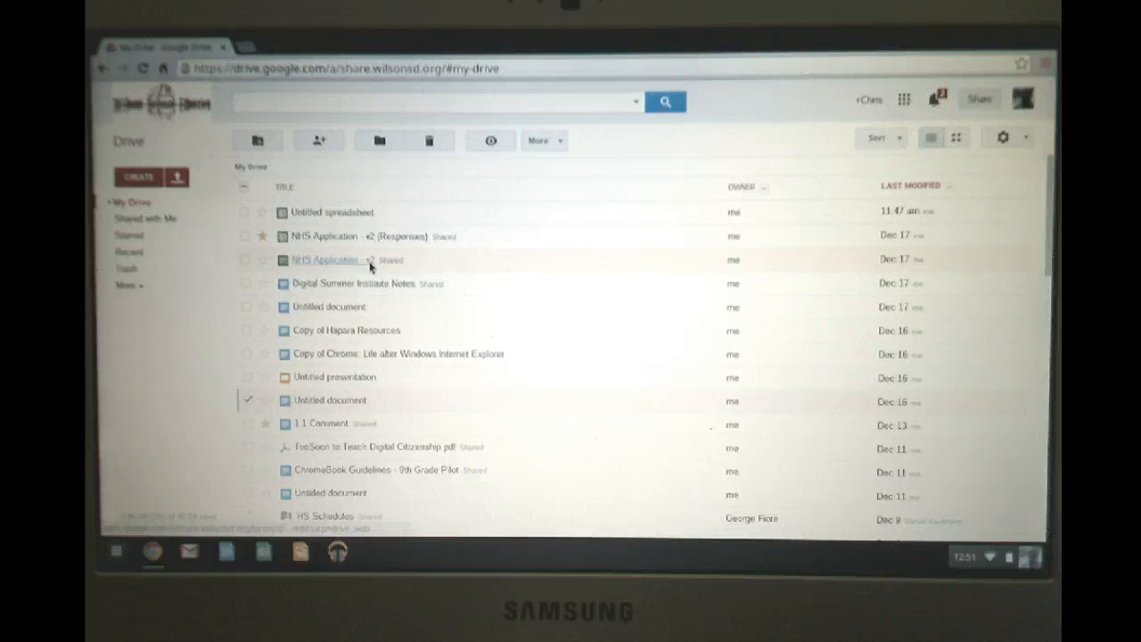
{"action": "mouse_move", "coordinate": [296, 169]}
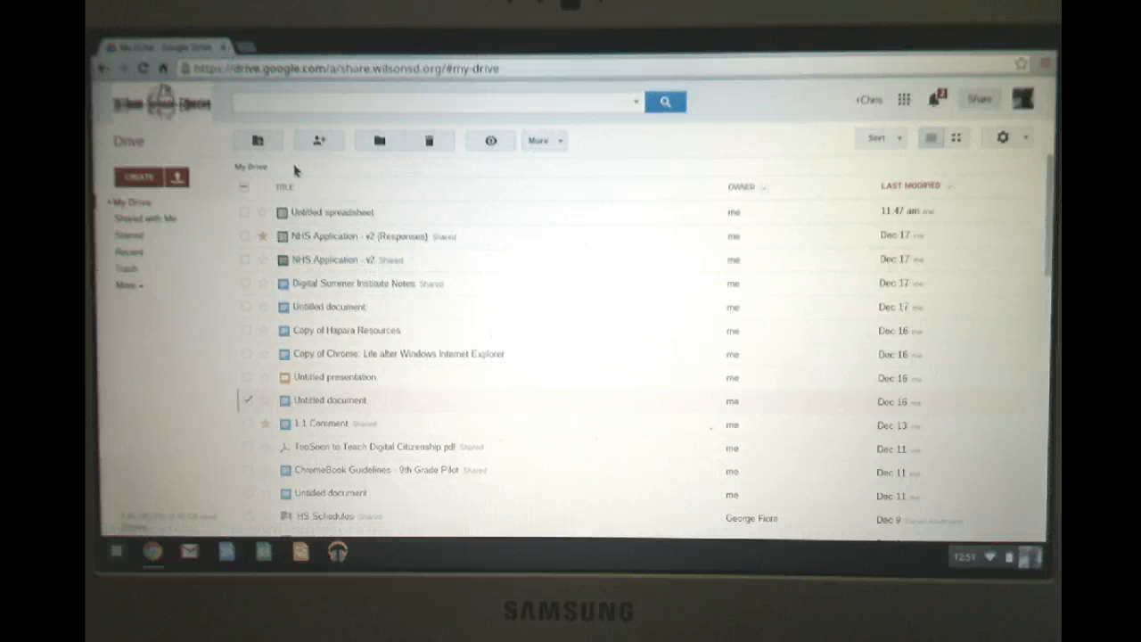
{"action": "mouse_move", "coordinate": [911, 517]}
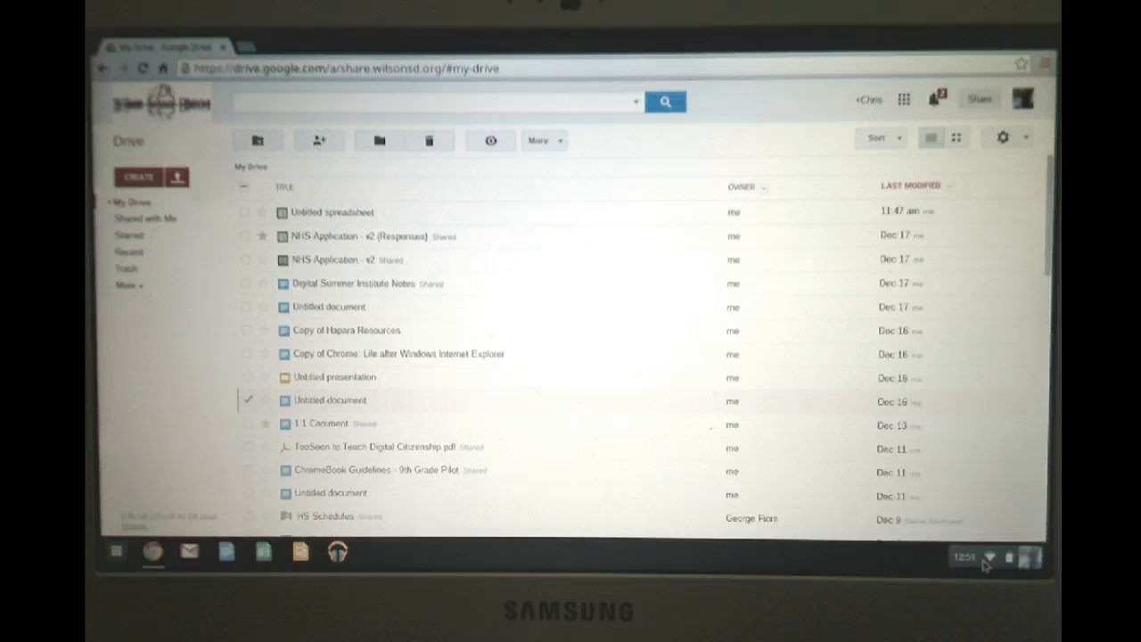
- Open the system tray, check the Wi-Fi connection and slide the volume higher
{"action": "left_click", "coordinate": [967, 556]}
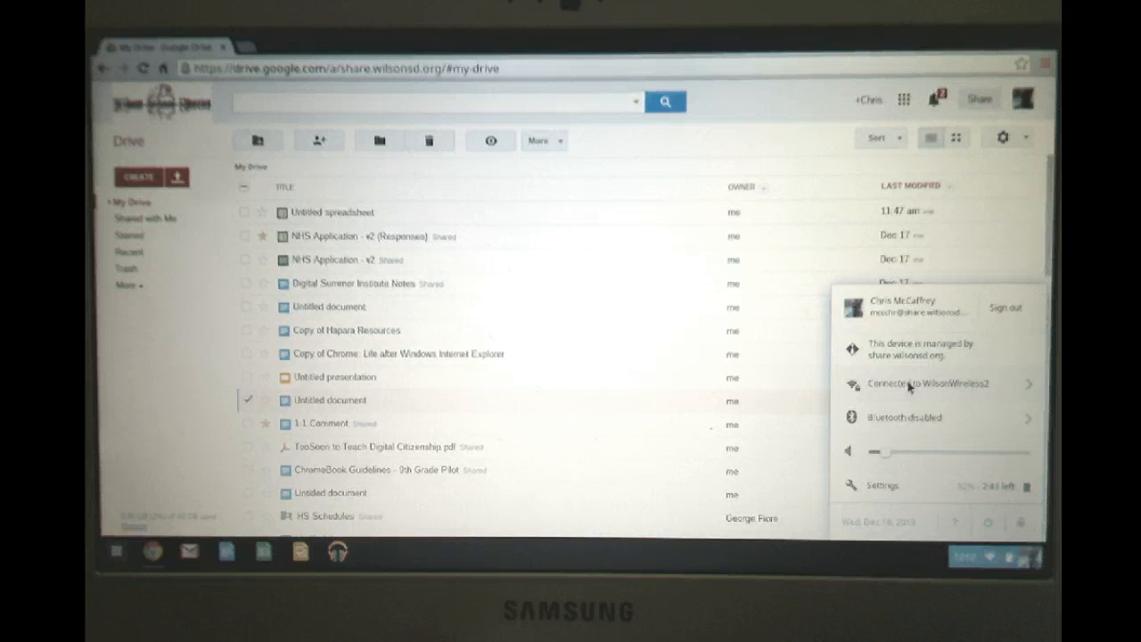
{"action": "left_click", "coordinate": [927, 383]}
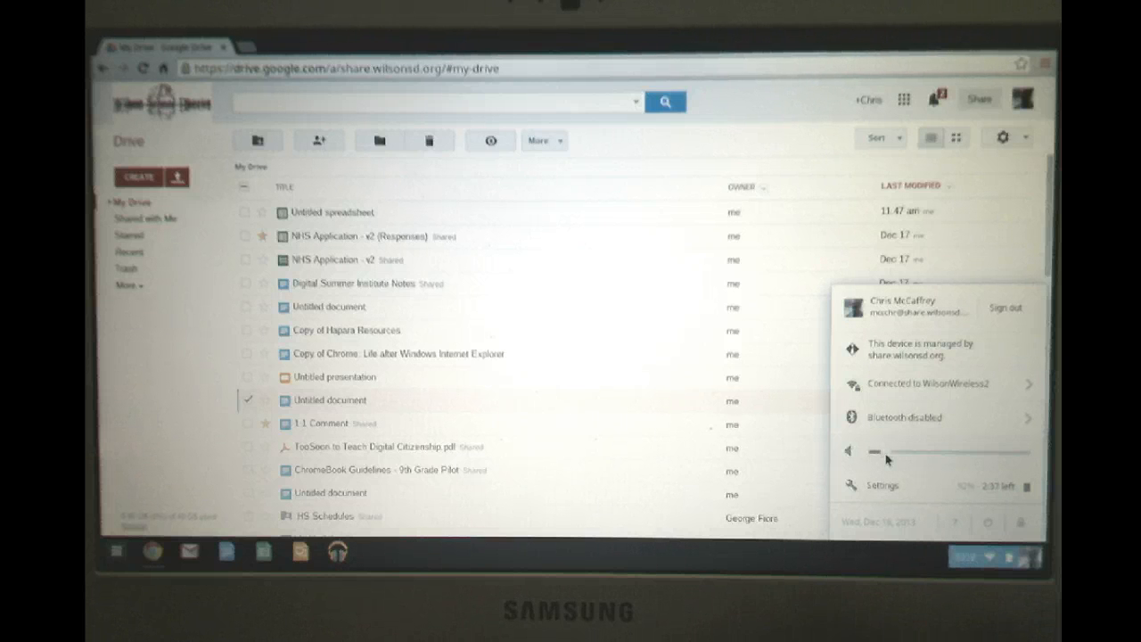
{"action": "left_click_drag", "start_coordinate": [875, 451], "coordinate": [902, 451]}
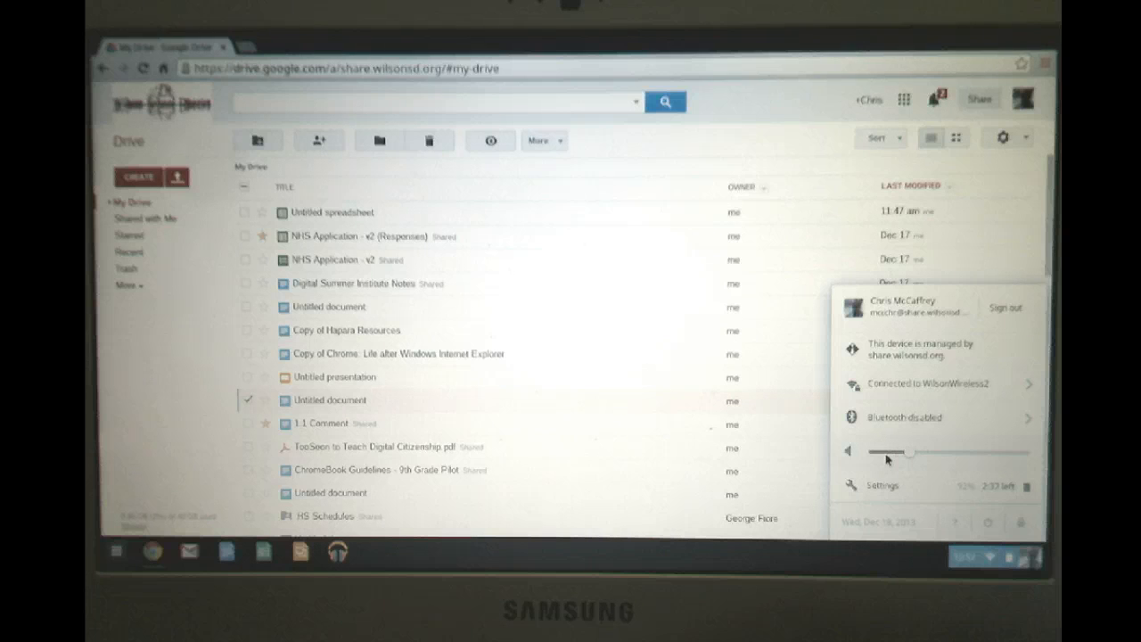
{"action": "mouse_move", "coordinate": [889, 496]}
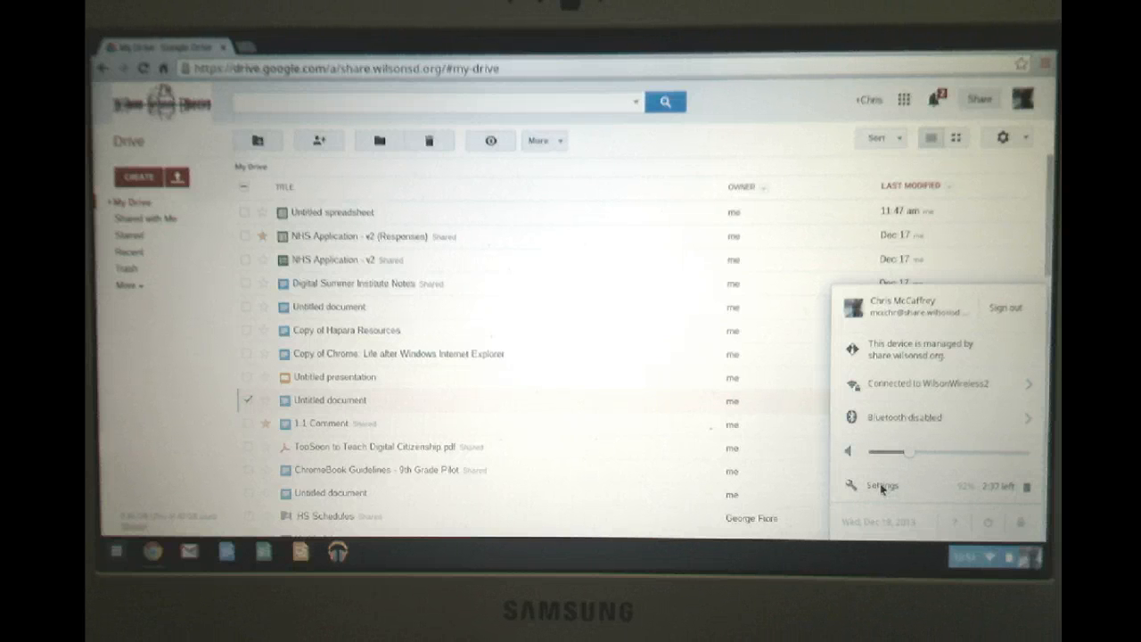
- Launch Chrome OS Settings from the tray, then reopen the status menu over the Settings tab
{"action": "left_click", "coordinate": [883, 485]}
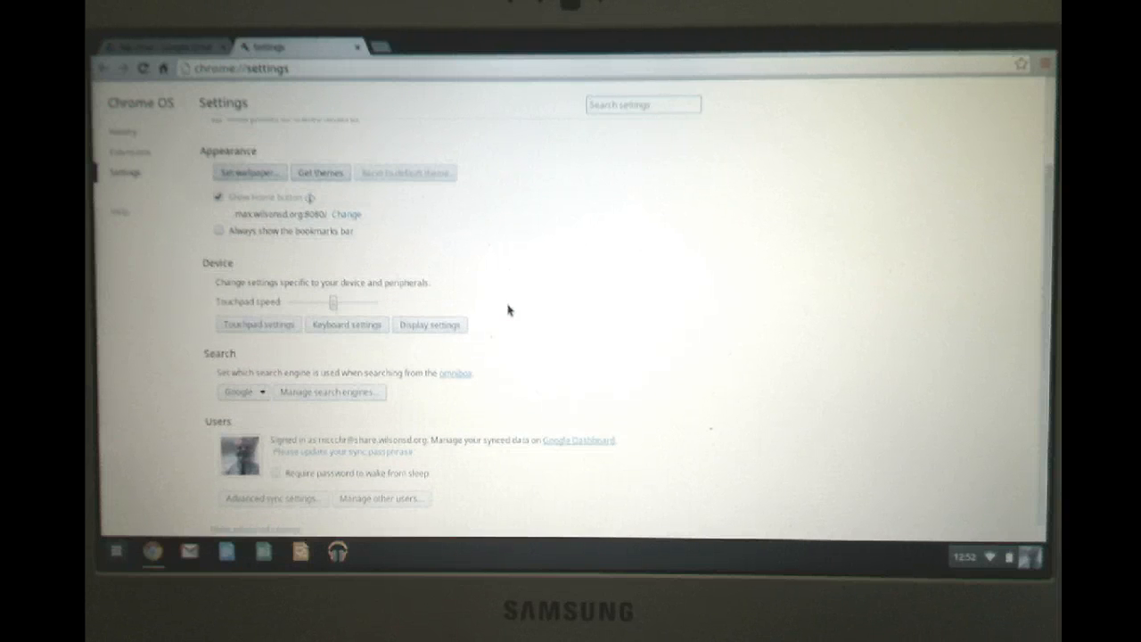
{"action": "mouse_move", "coordinate": [535, 171]}
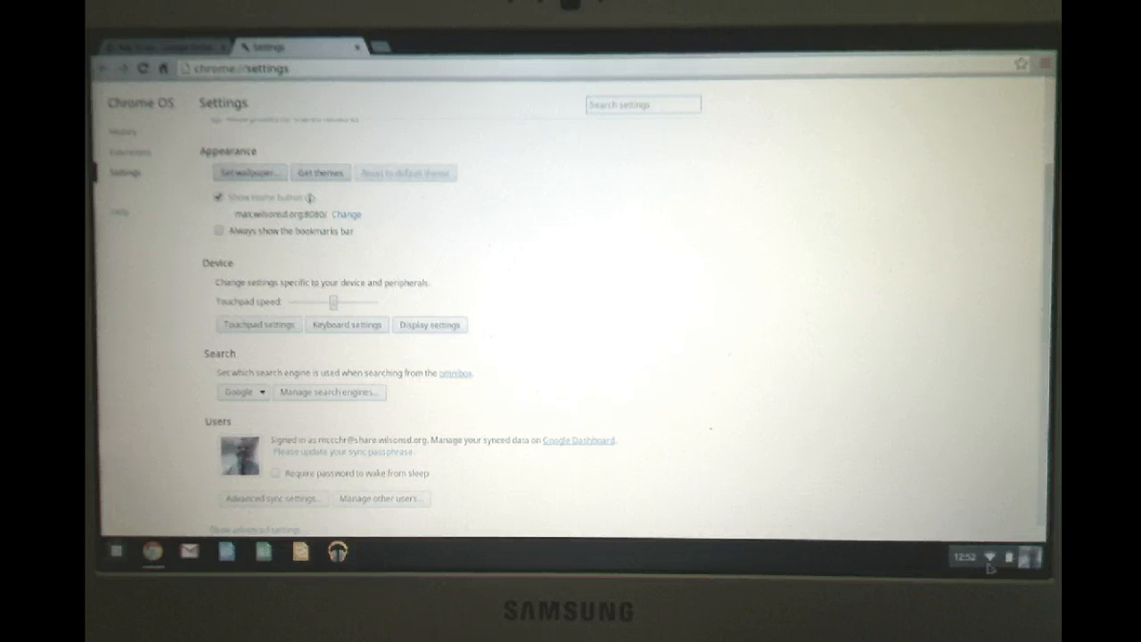
{"action": "left_click", "coordinate": [991, 556]}
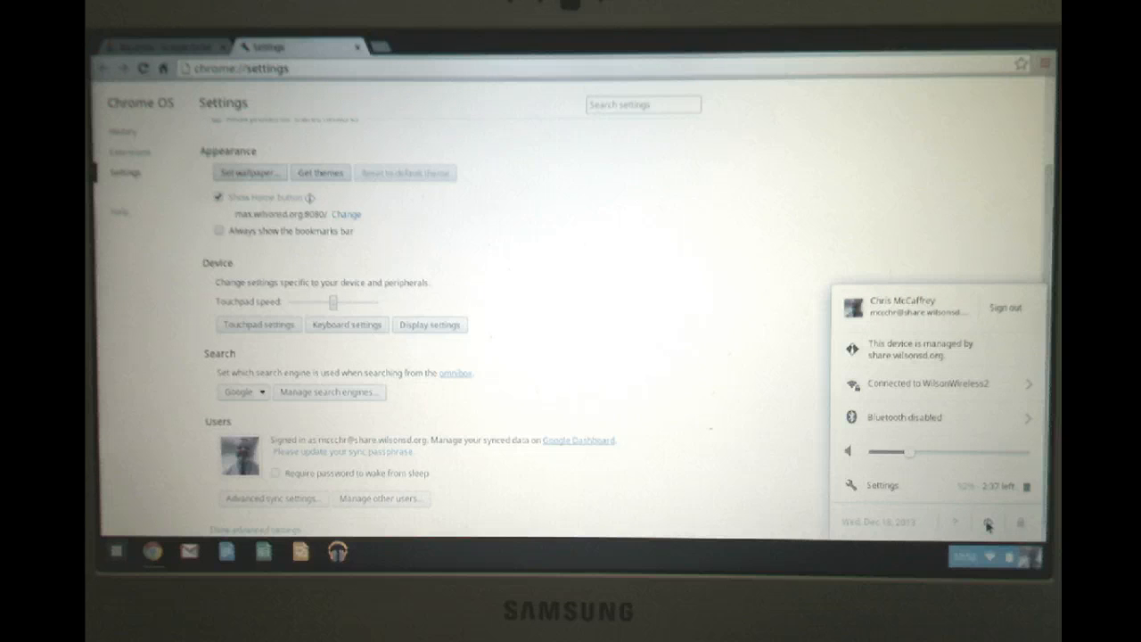